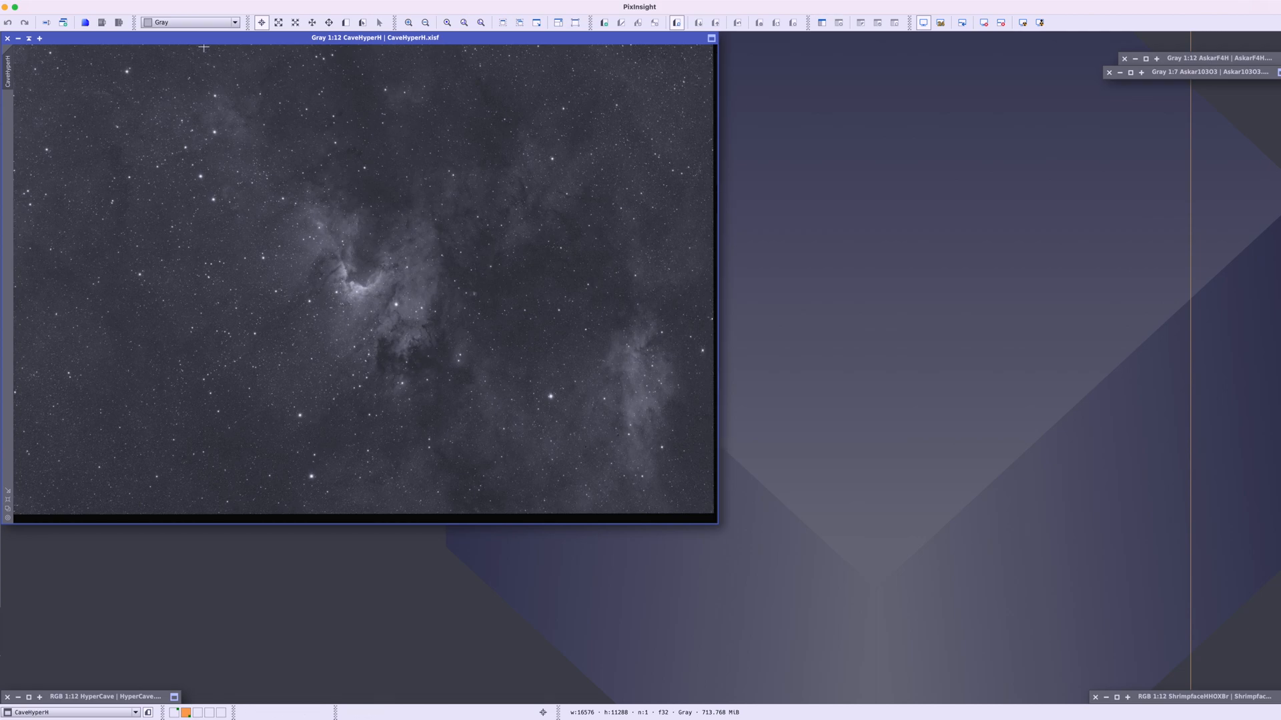
pyautogui.moveTo(194, 148)
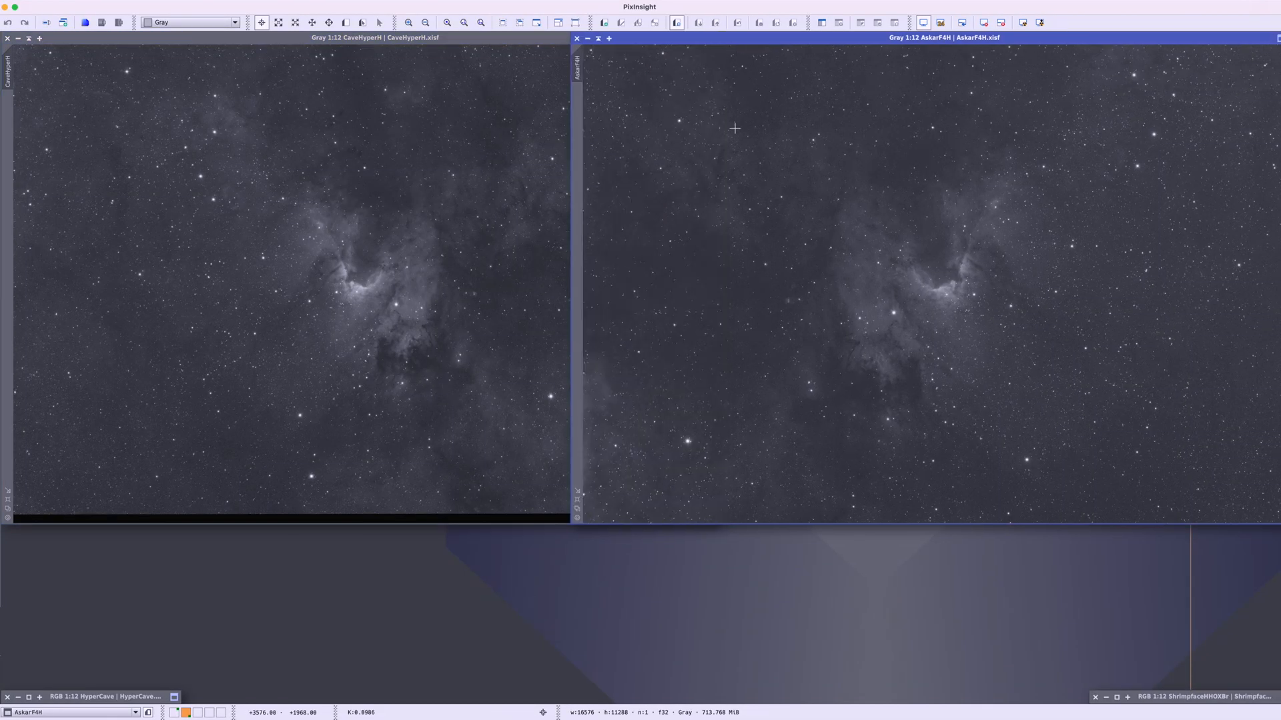
pyautogui.moveTo(711, 220)
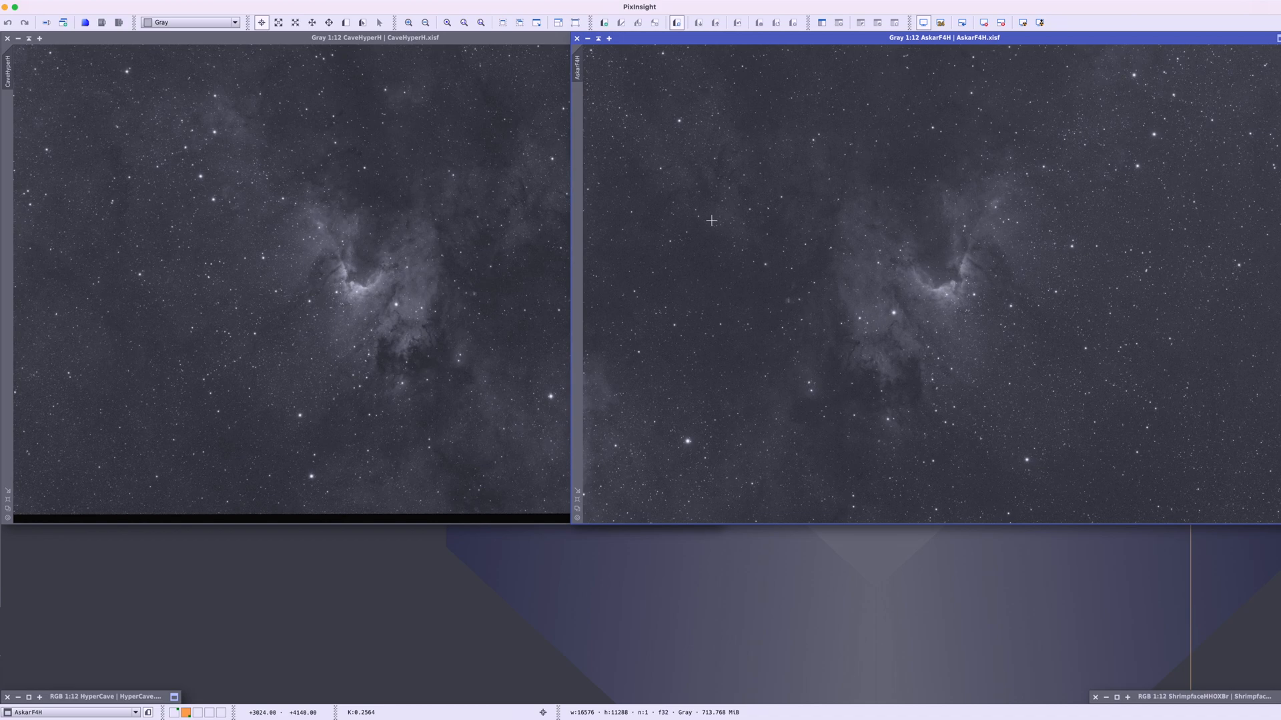
pyautogui.moveTo(434, 319)
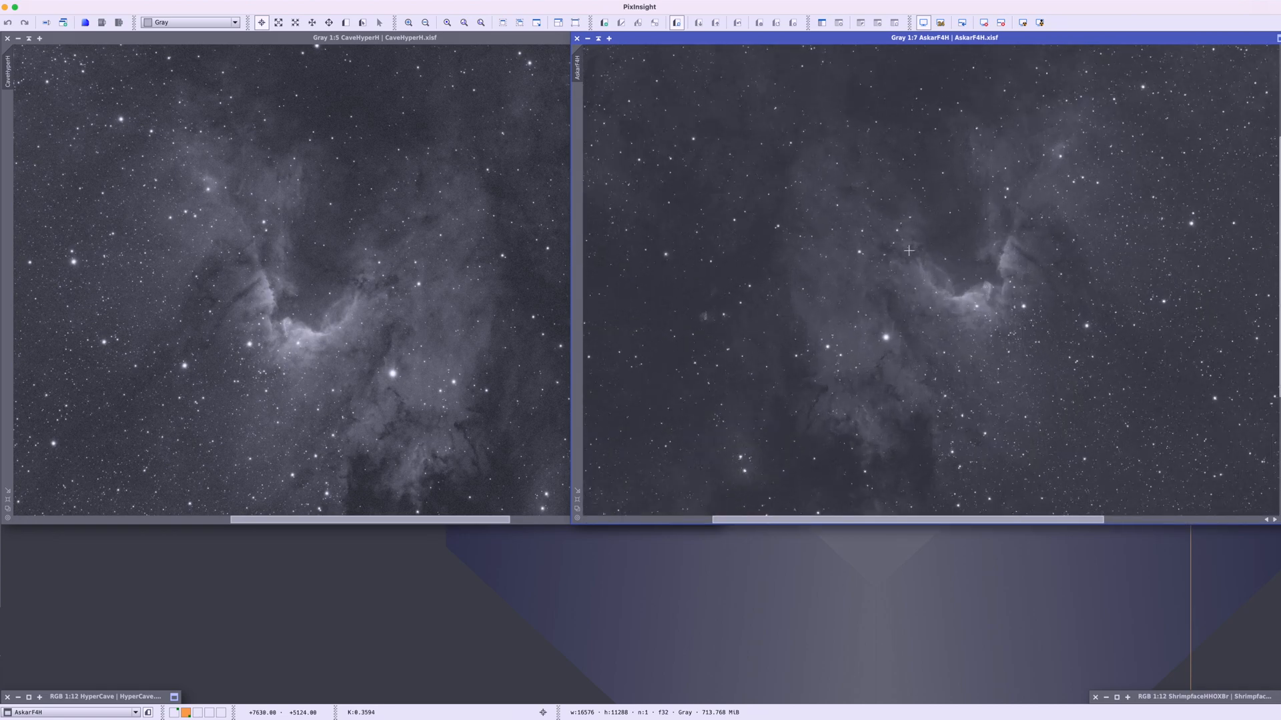
pyautogui.moveTo(254, 286)
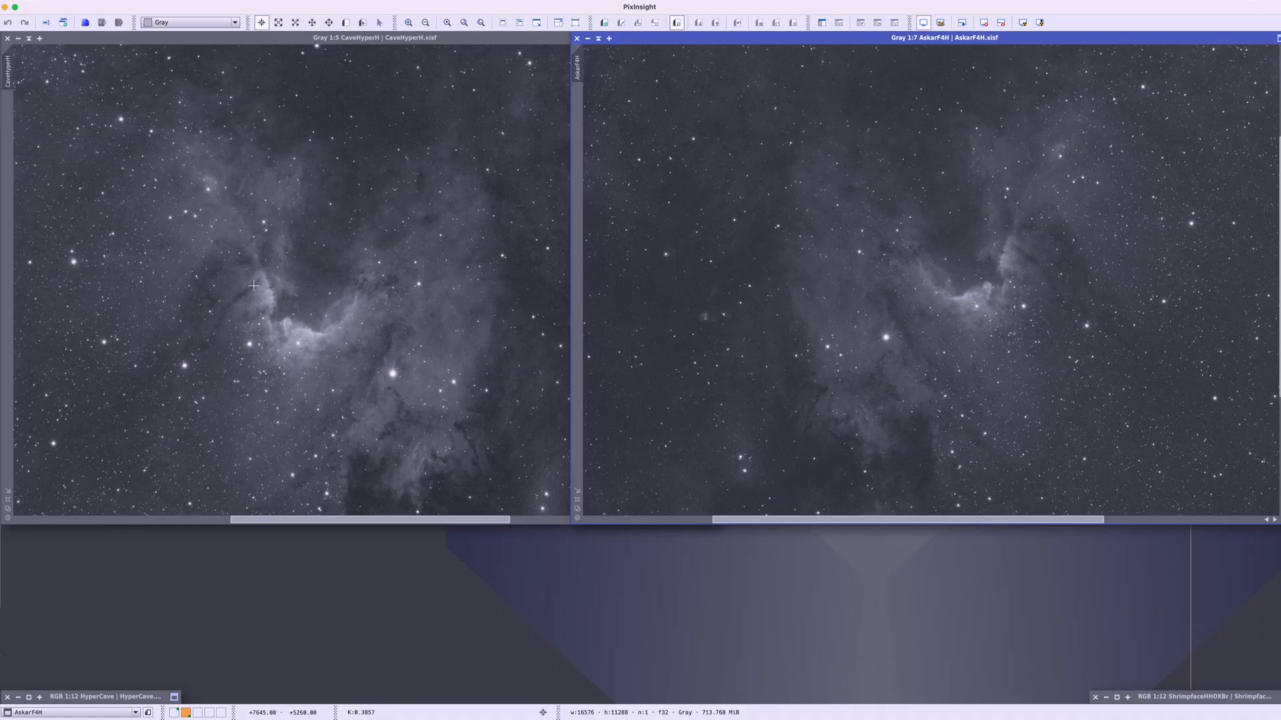
pyautogui.moveTo(149, 372)
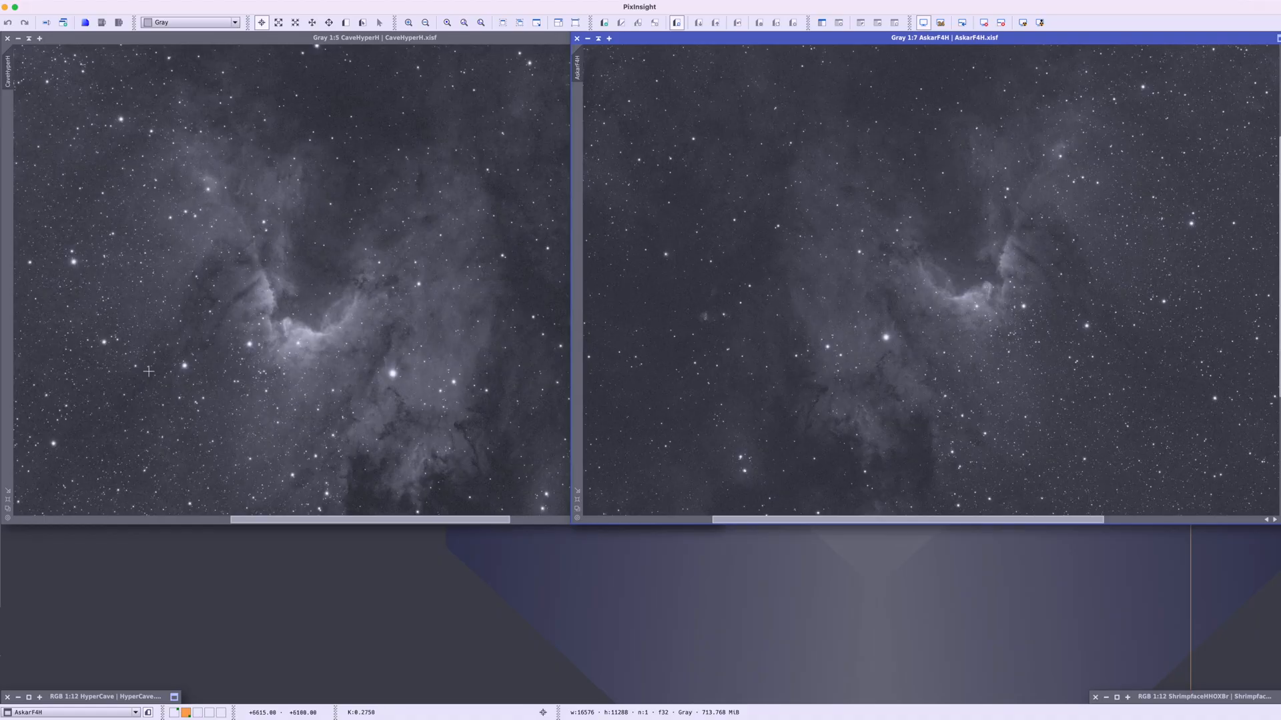
pyautogui.moveTo(1004, 252)
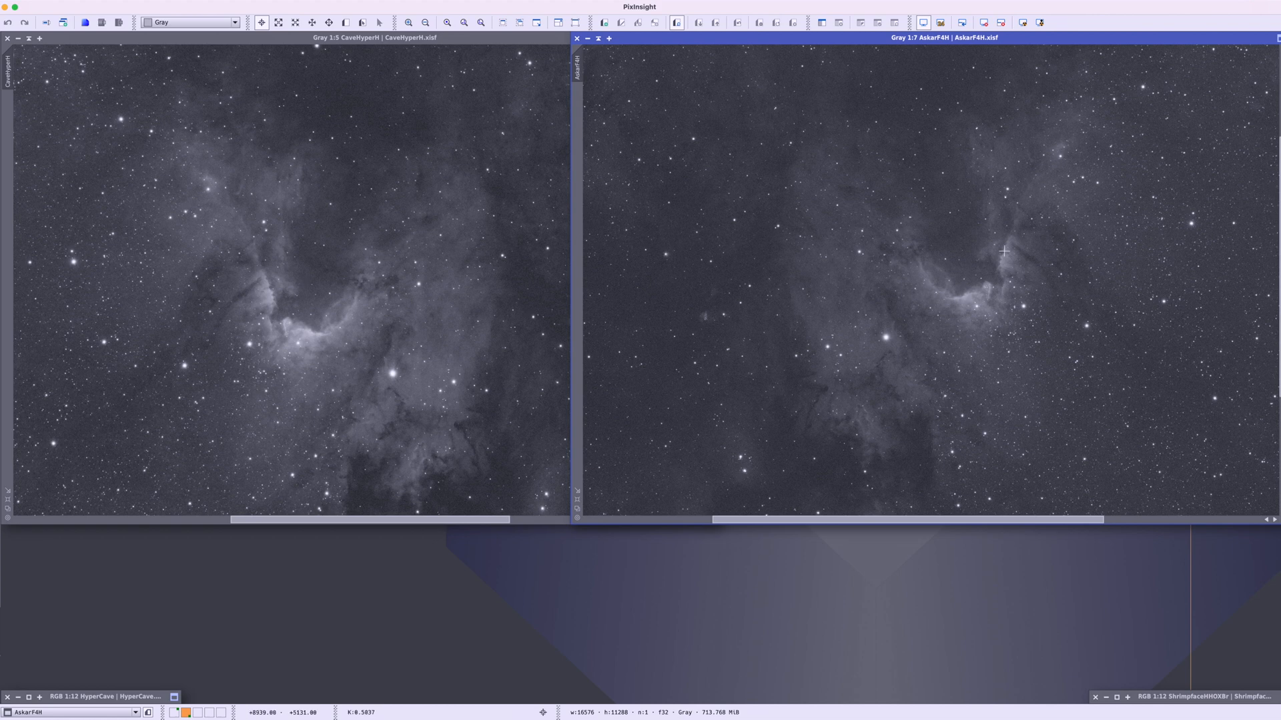
pyautogui.moveTo(1050, 280)
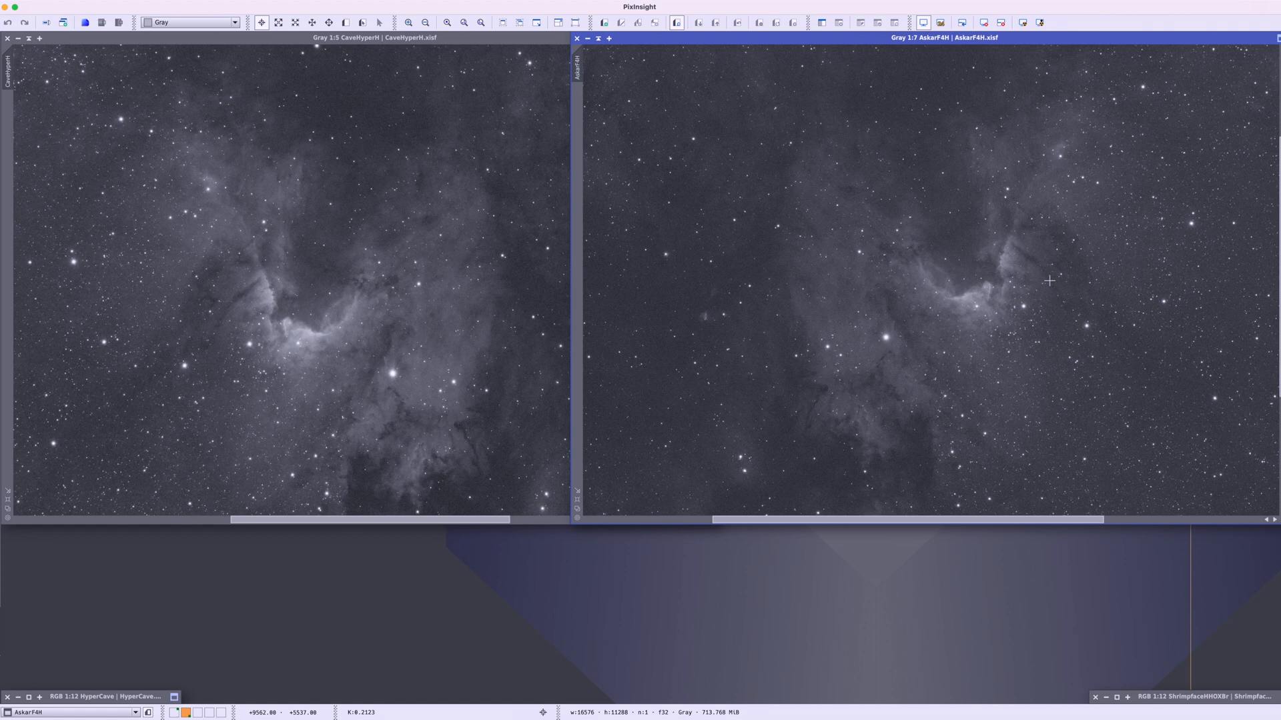
pyautogui.moveTo(1001, 269)
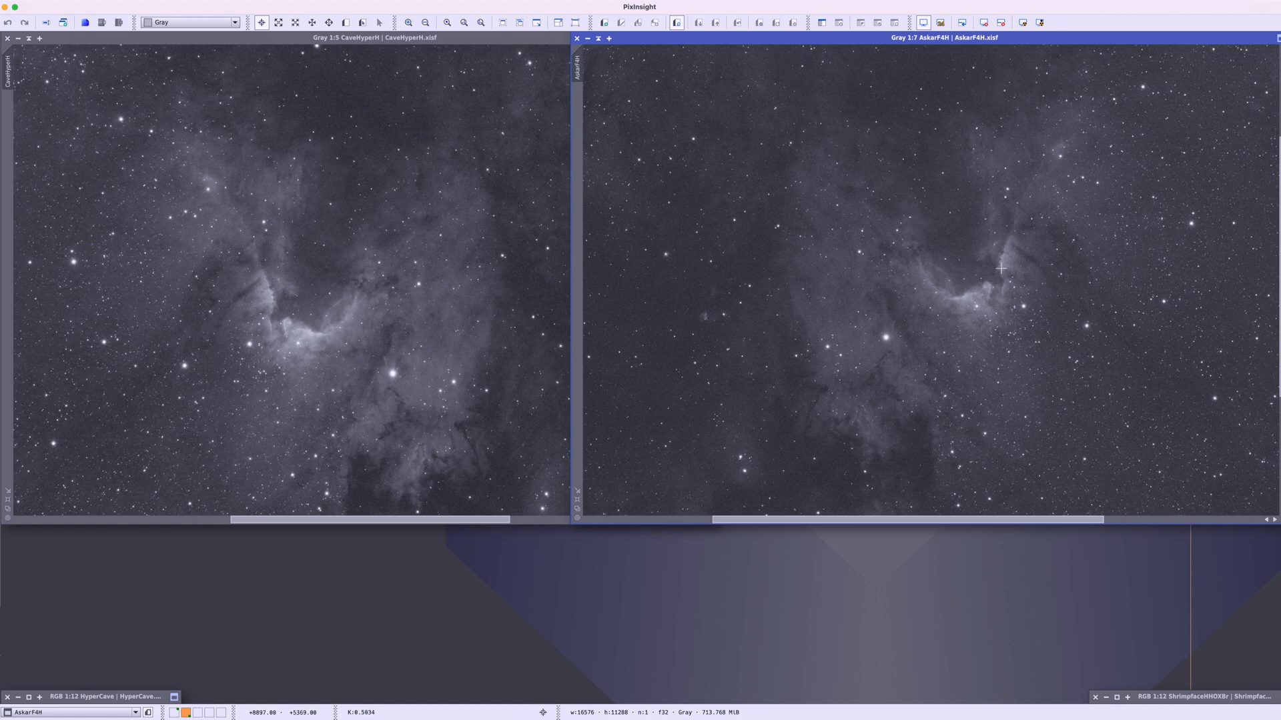
pyautogui.moveTo(1065, 300)
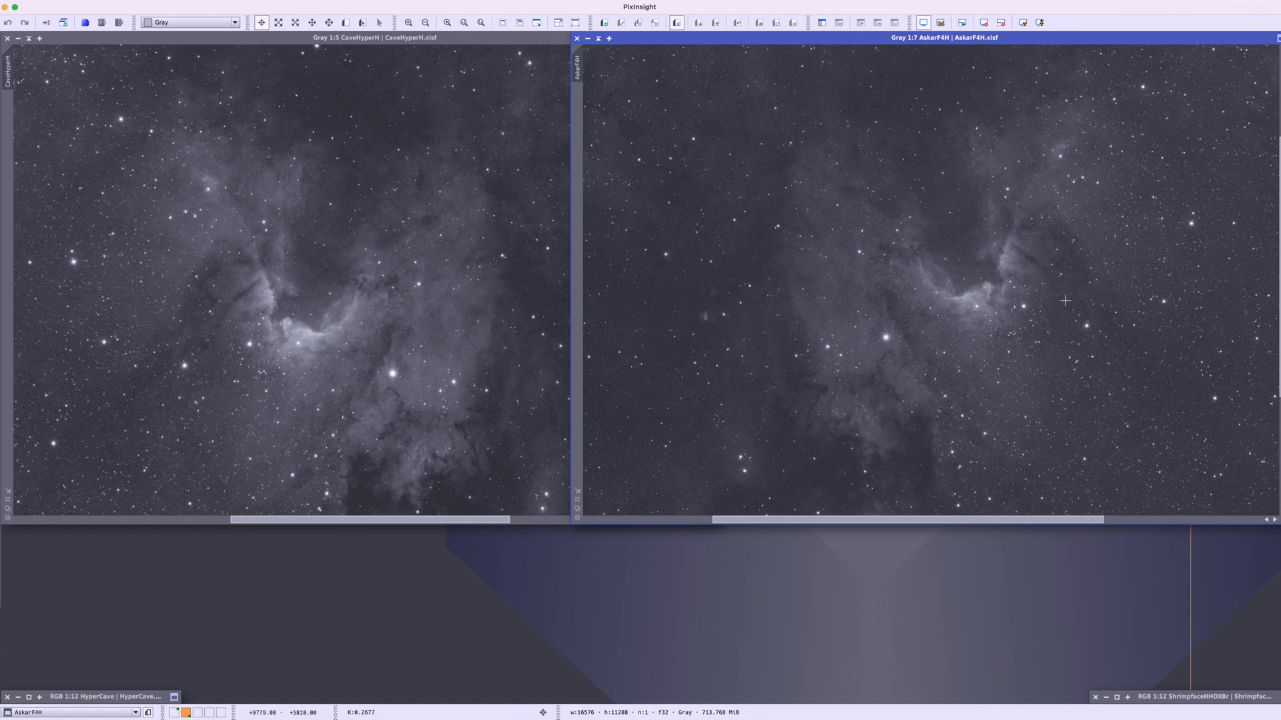
pyautogui.moveTo(224, 319)
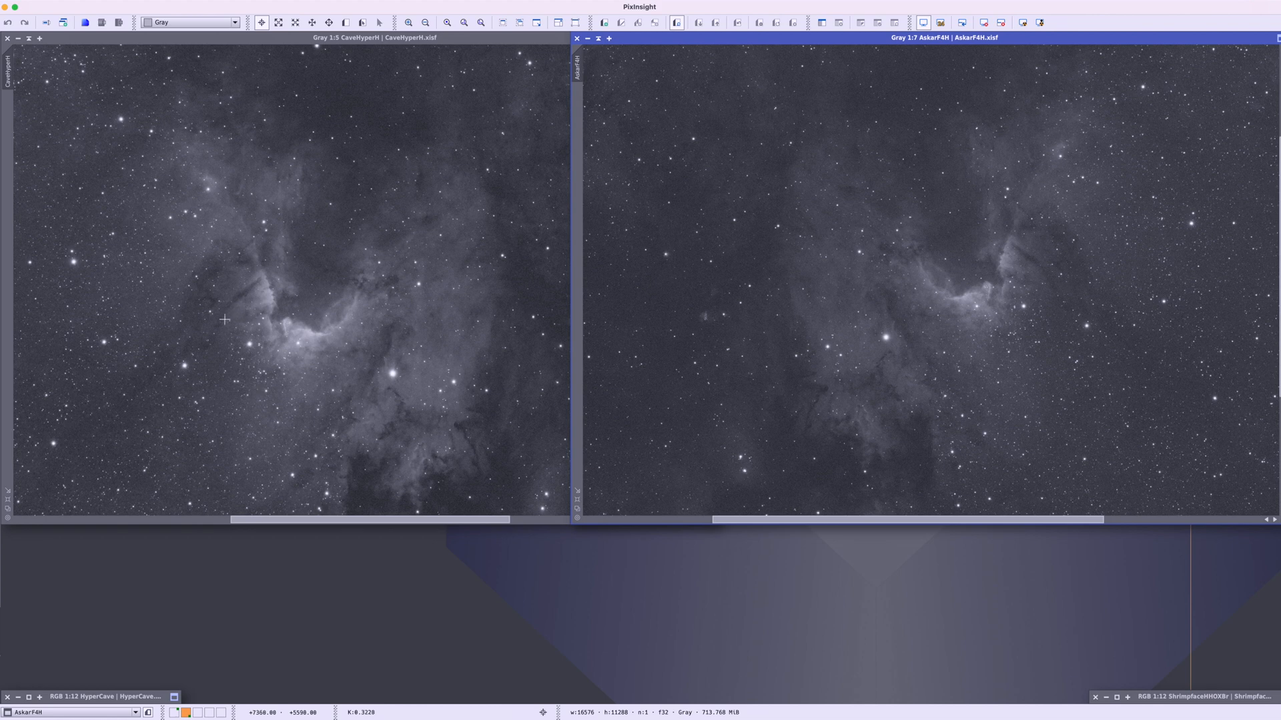
pyautogui.moveTo(193, 351)
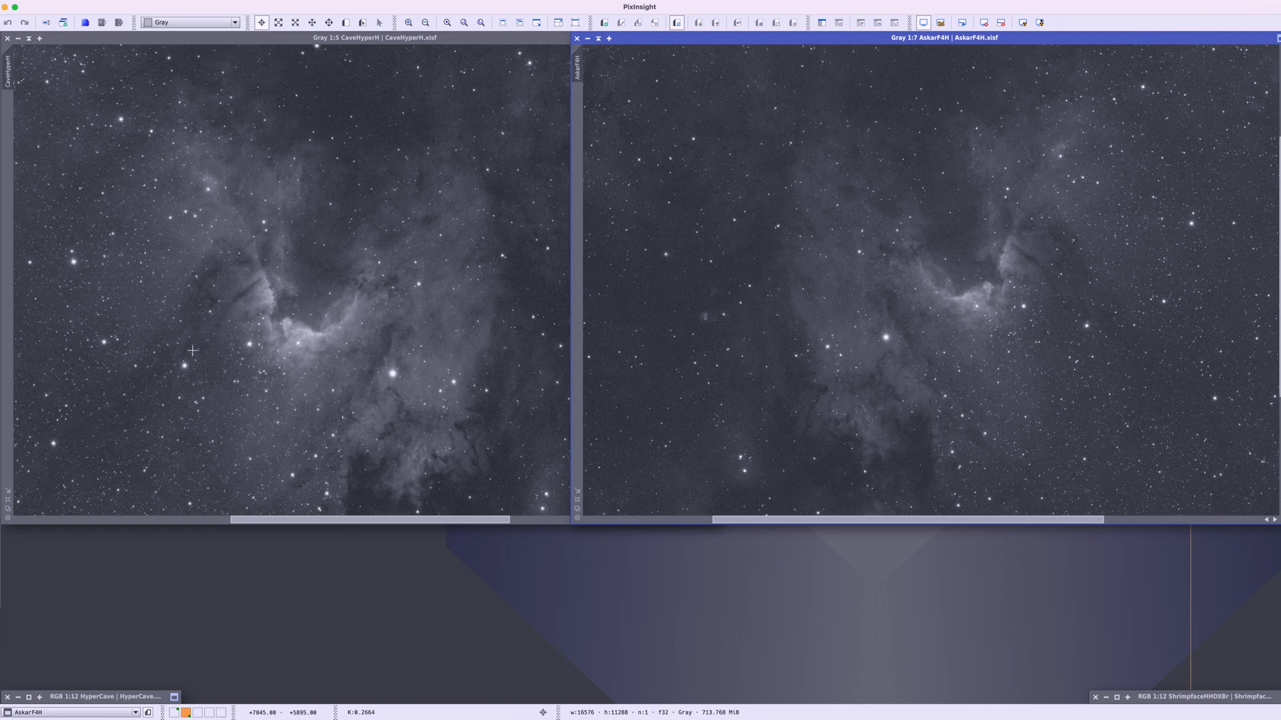
pyautogui.moveTo(541, 308)
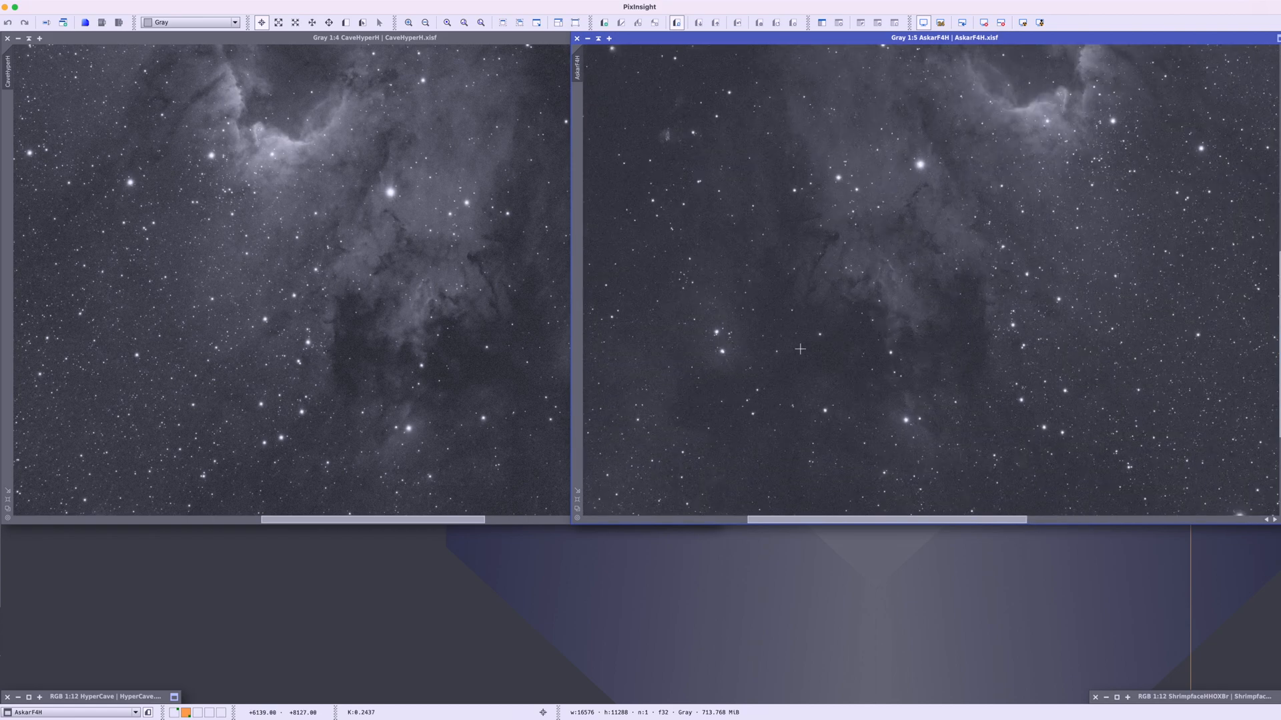
pyautogui.moveTo(799, 343)
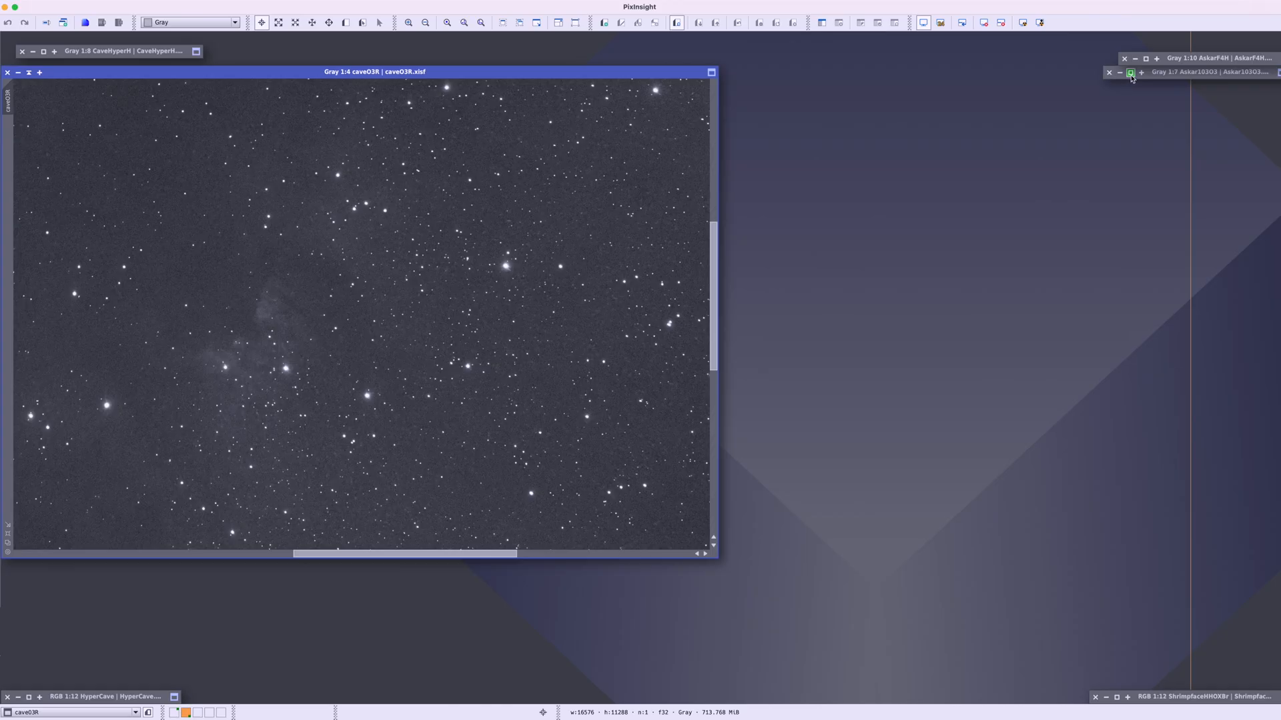
# Bring the Askar10303 oxygen frame back beside caveO3R for side-by-side comparison.
pyautogui.click(1145, 72)
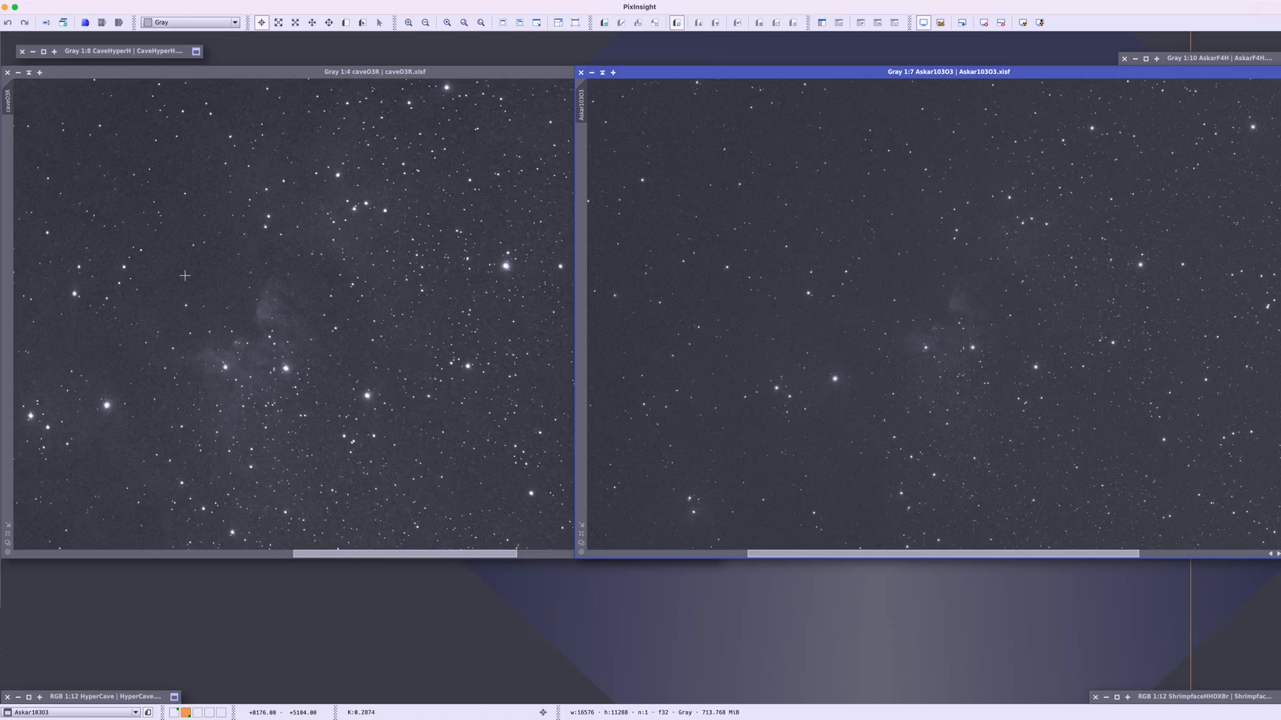
pyautogui.moveTo(117, 322)
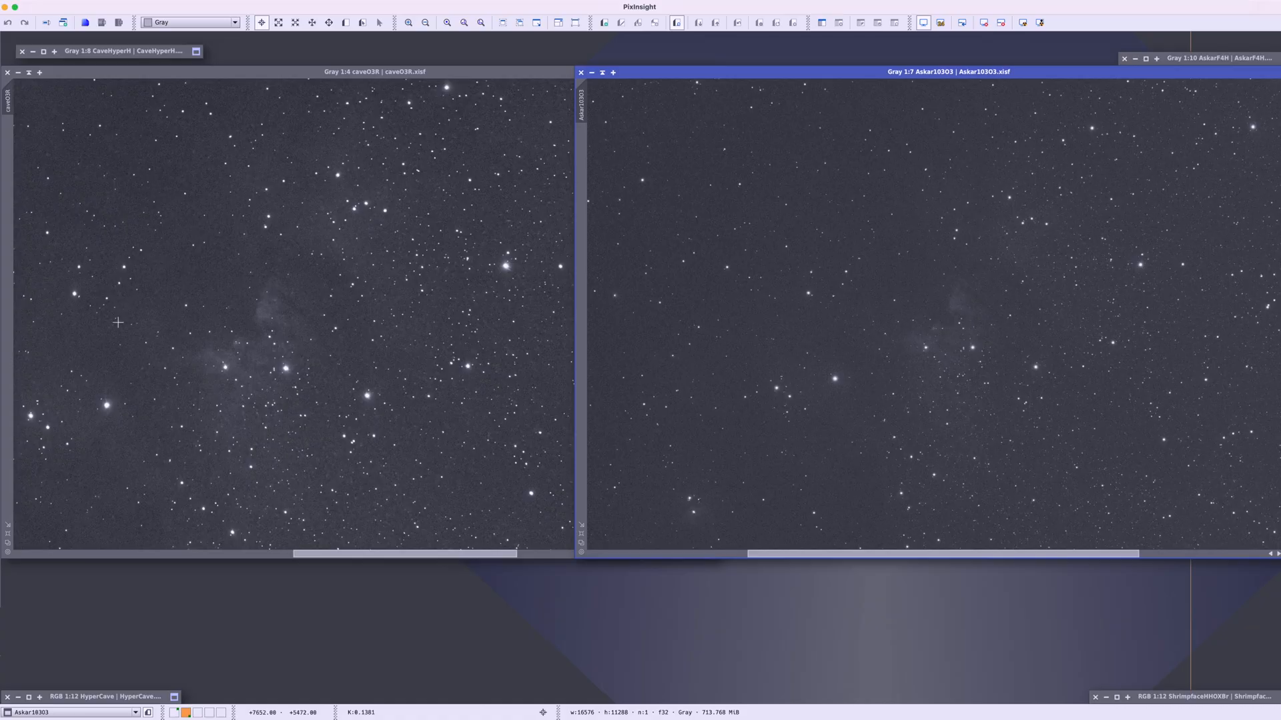
pyautogui.moveTo(948, 308)
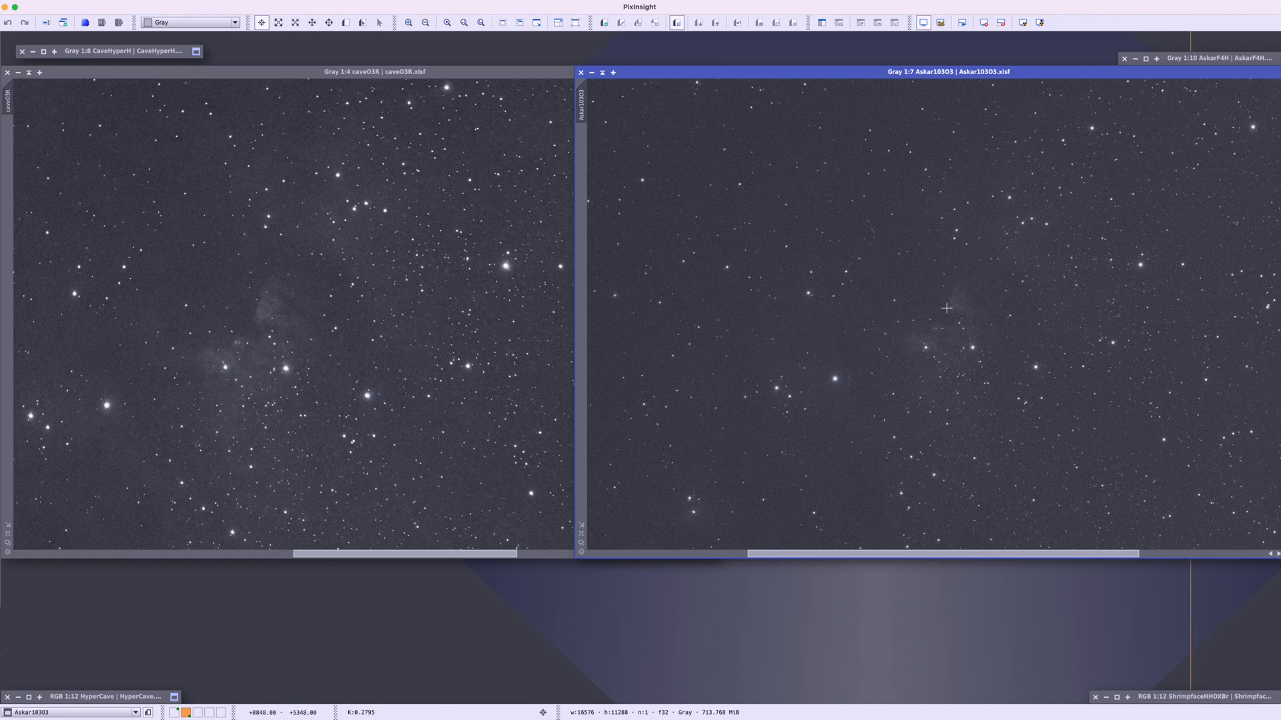
pyautogui.moveTo(899, 327)
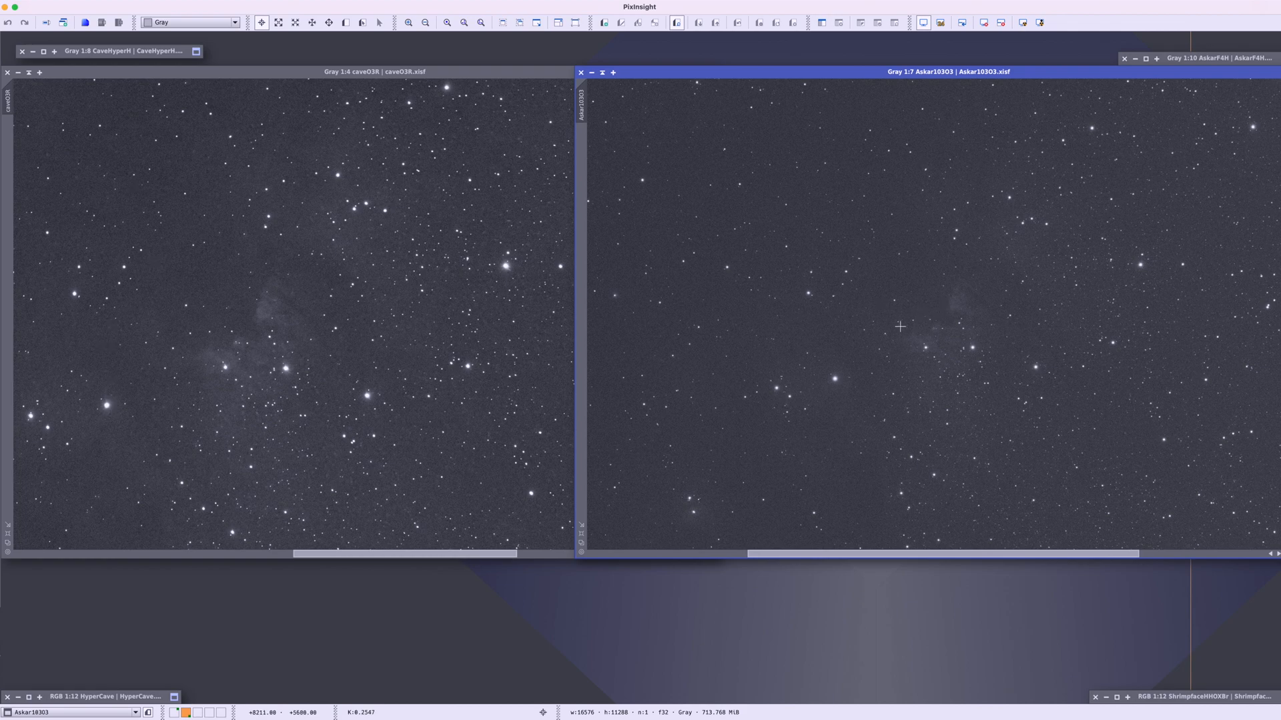
pyautogui.moveTo(850, 304)
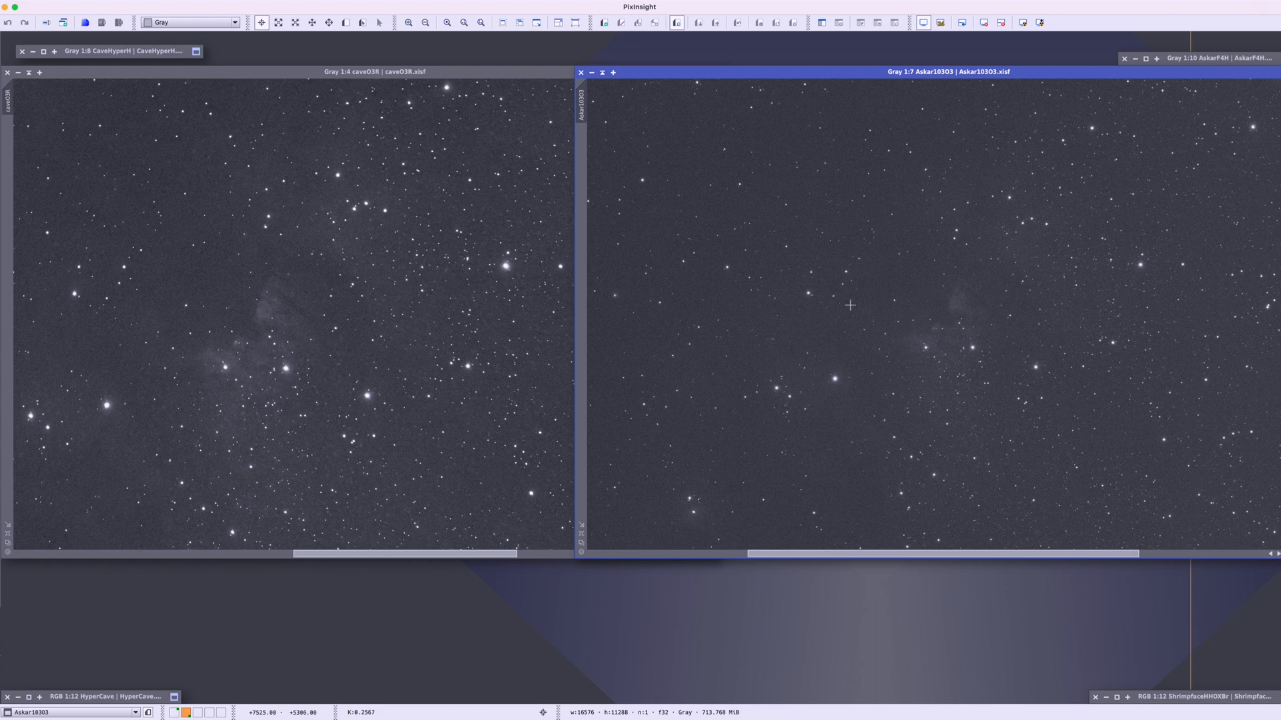
pyautogui.moveTo(902, 316)
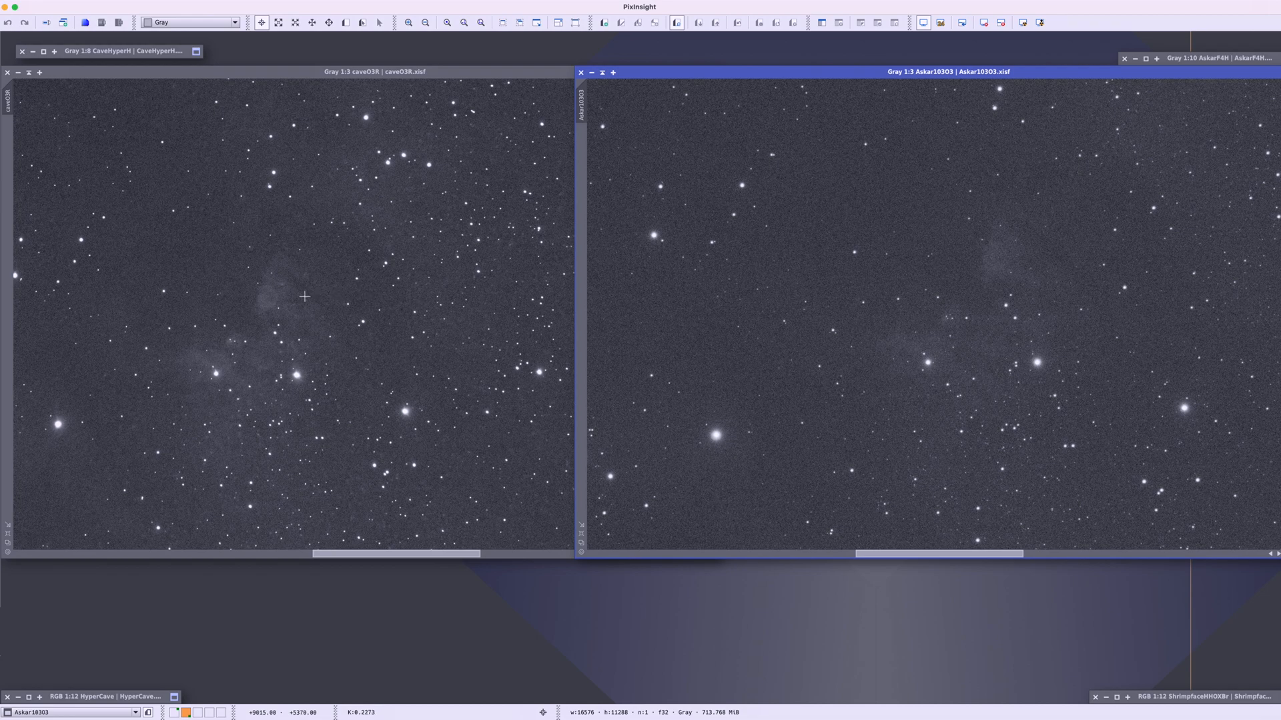
pyautogui.moveTo(293, 297)
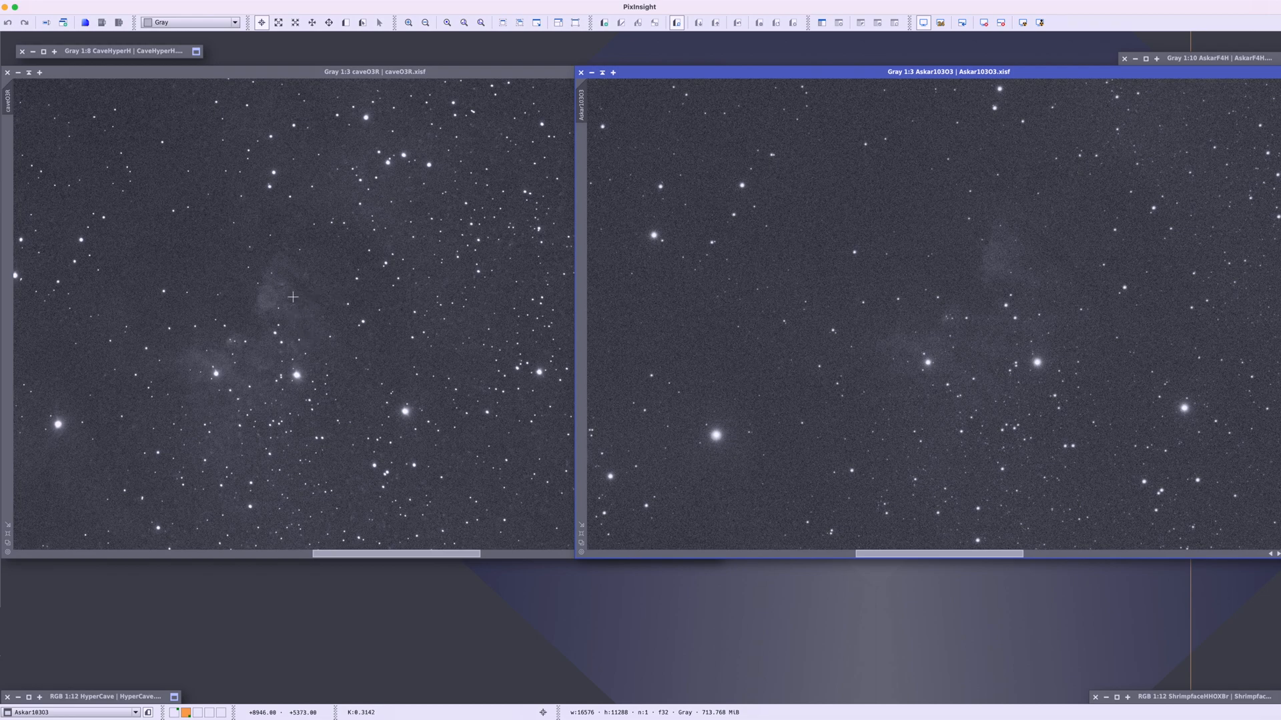
pyautogui.moveTo(1062, 300)
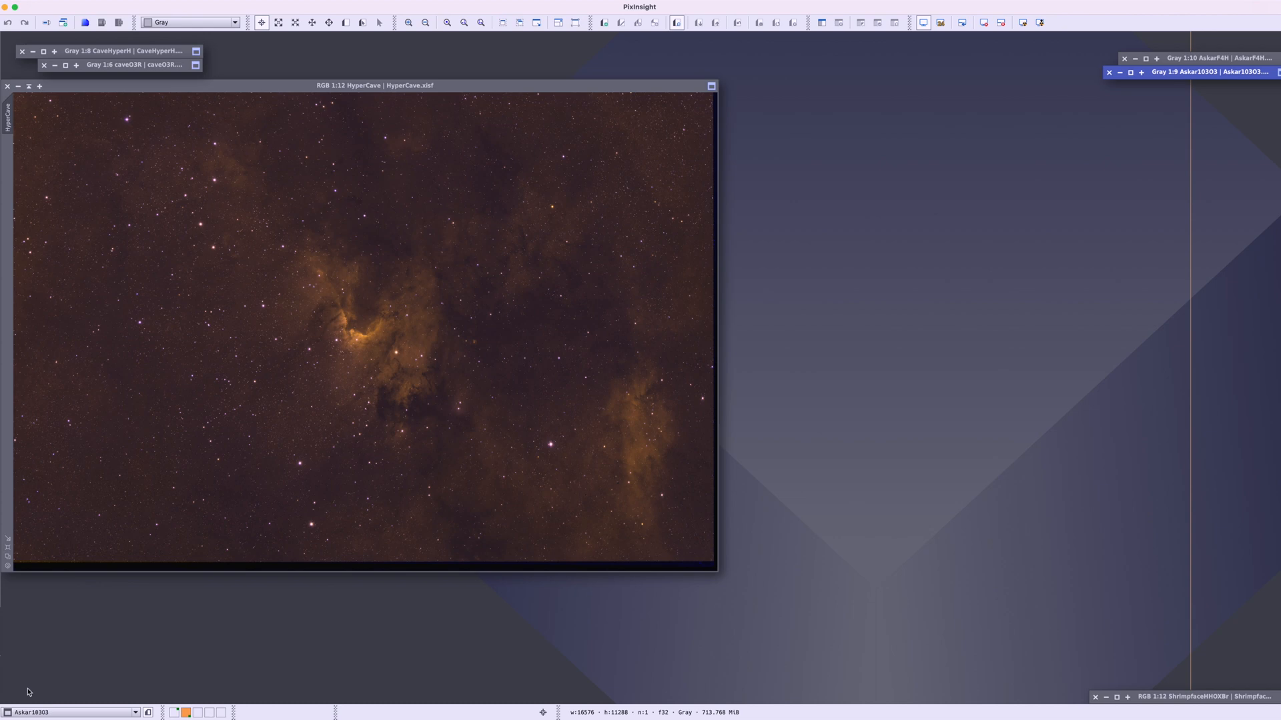
pyautogui.moveTo(355, 443)
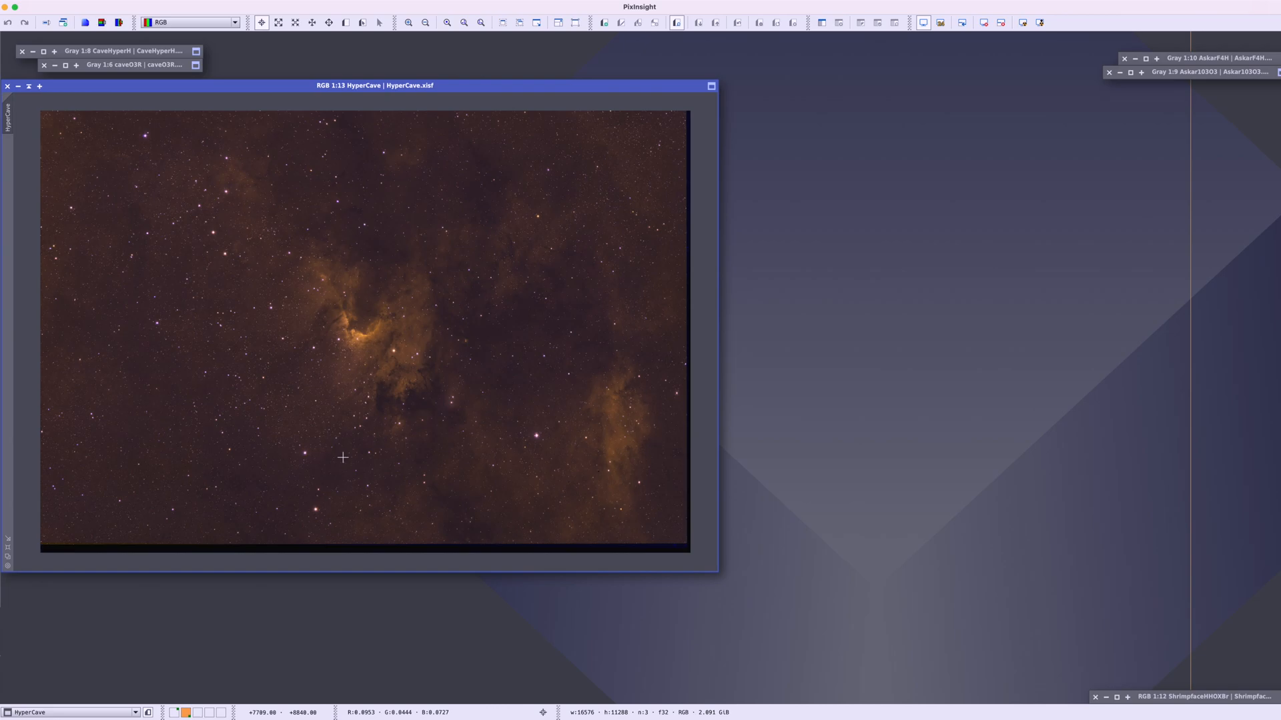
pyautogui.moveTo(355, 331)
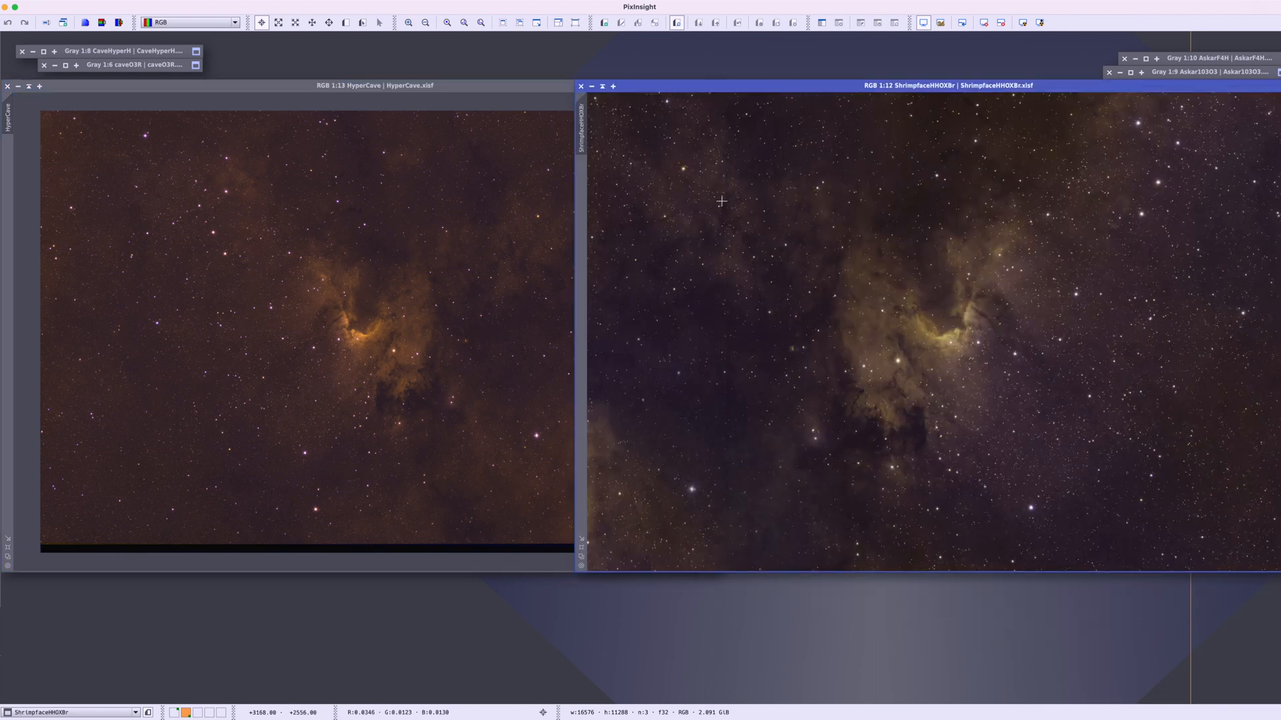
pyautogui.moveTo(765, 323)
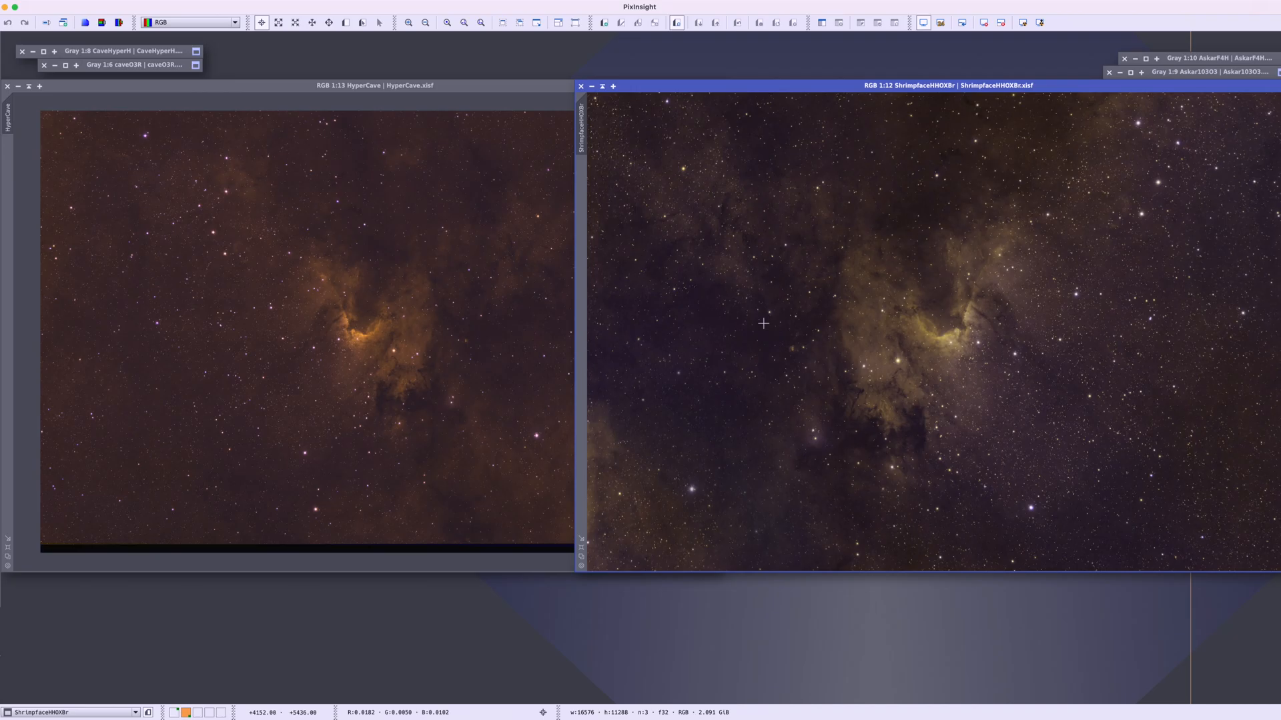
pyautogui.moveTo(901, 382)
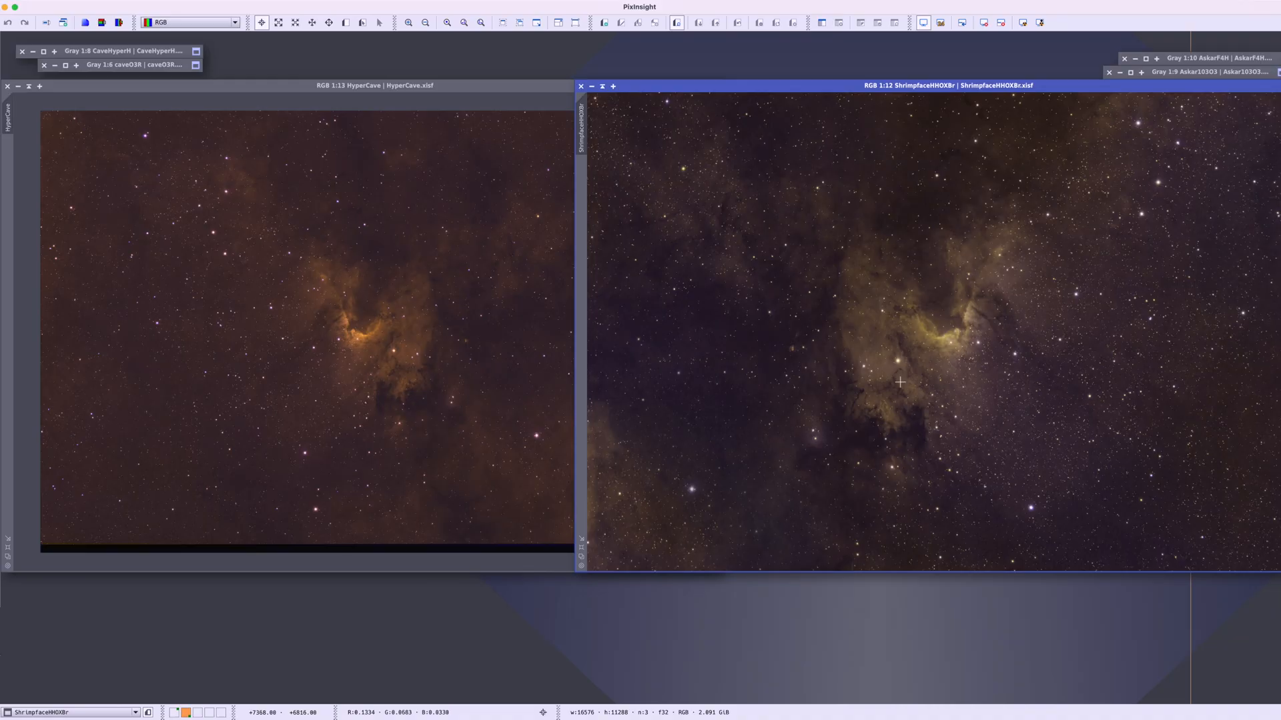
pyautogui.moveTo(721, 352)
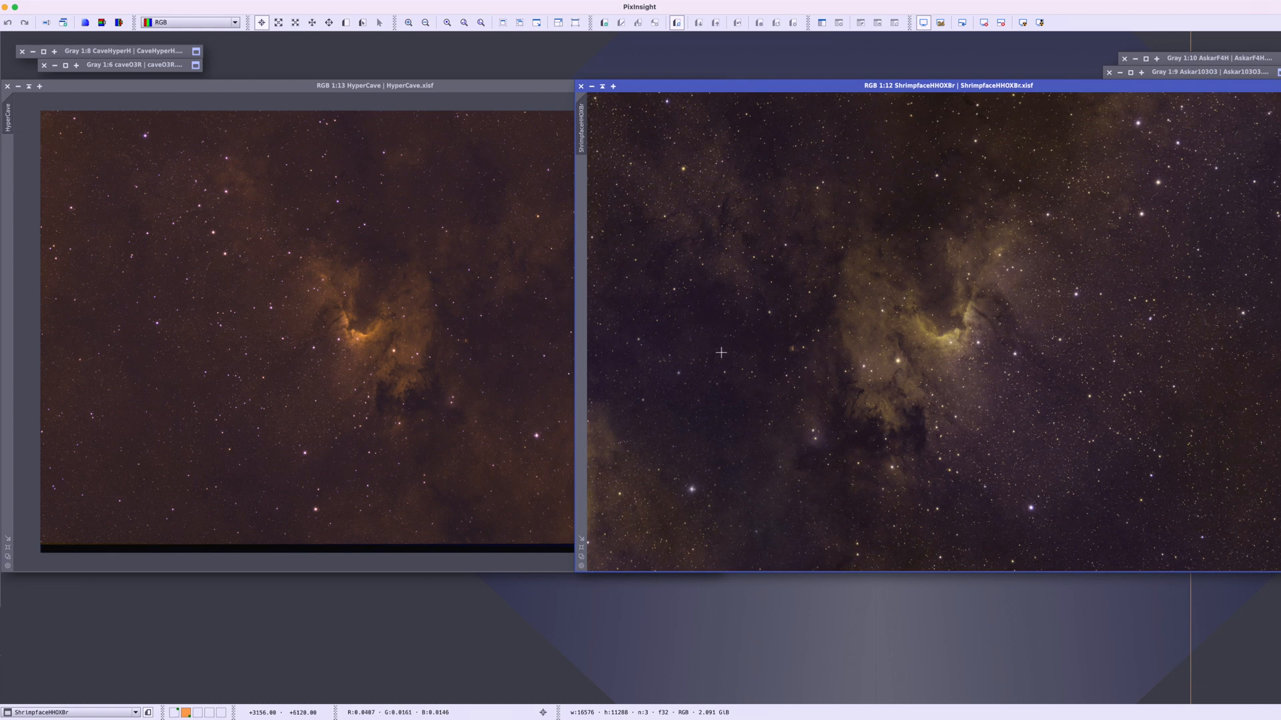
# Fit the HyperCave composite to its window so it matches the ShrimpfaceHHOXBr view beside it.
pyautogui.click(369, 86)
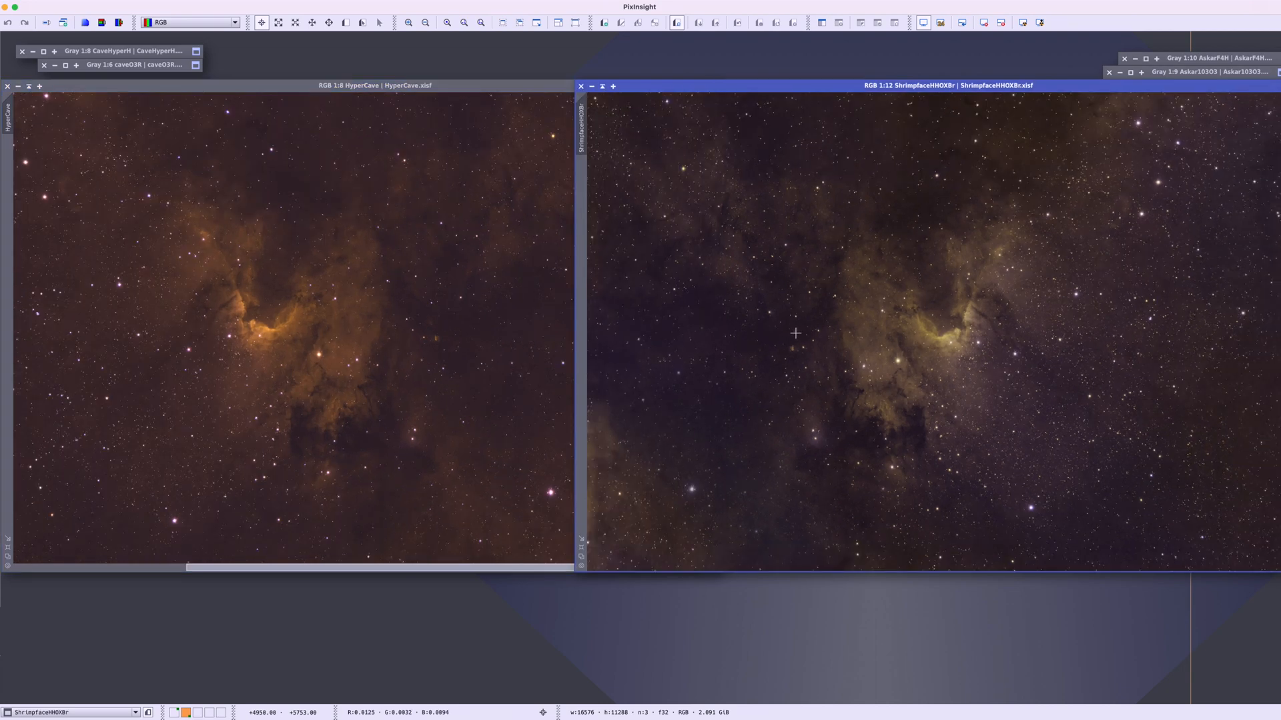
pyautogui.moveTo(997, 352)
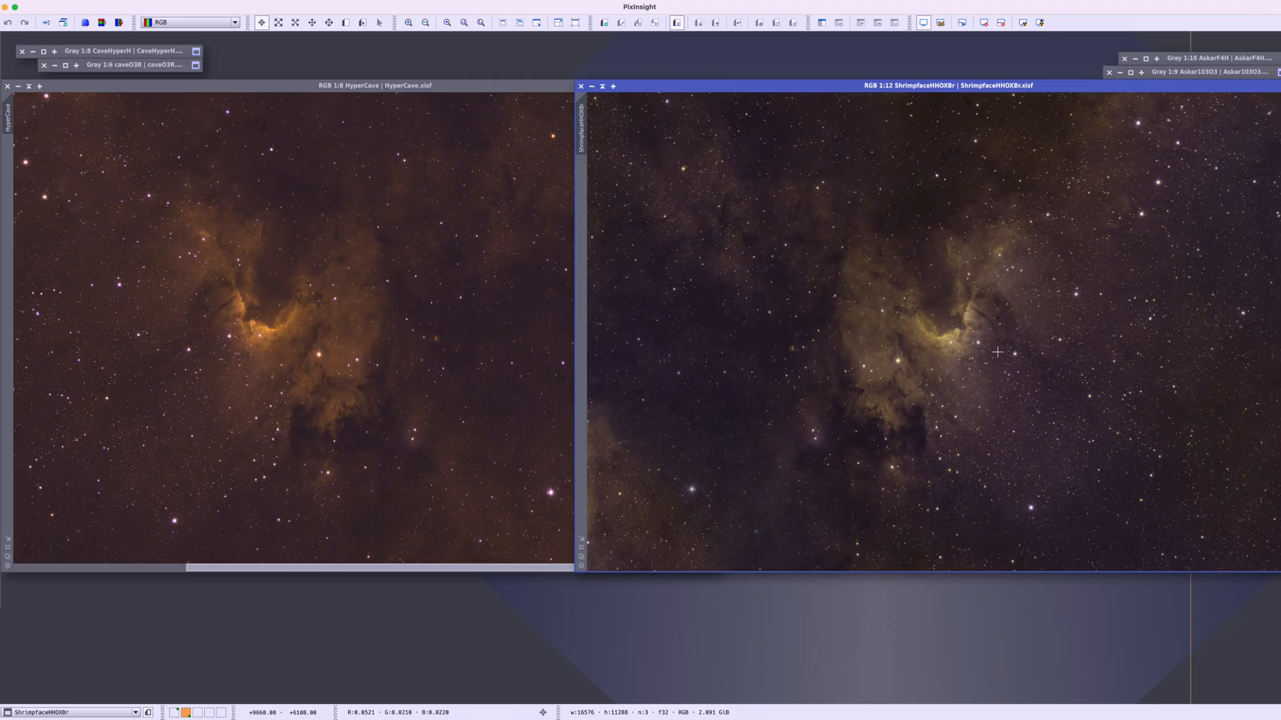
pyautogui.moveTo(1010, 334)
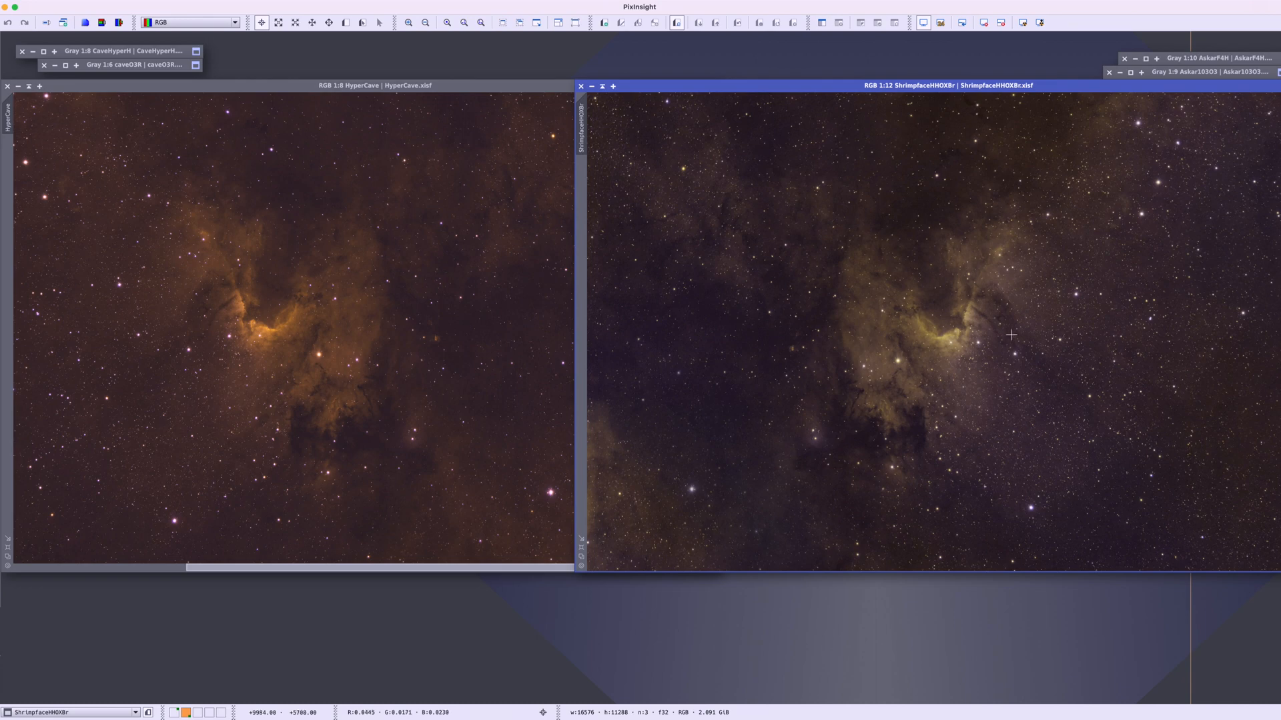
pyautogui.moveTo(1013, 332)
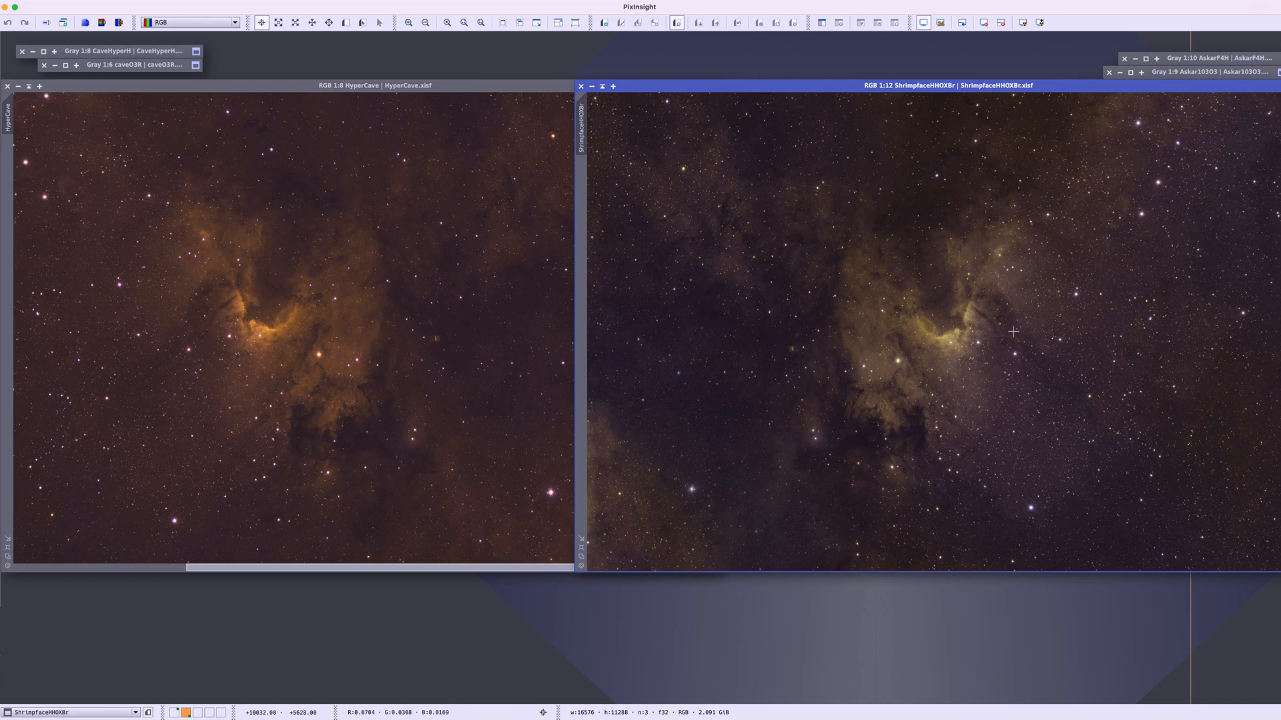